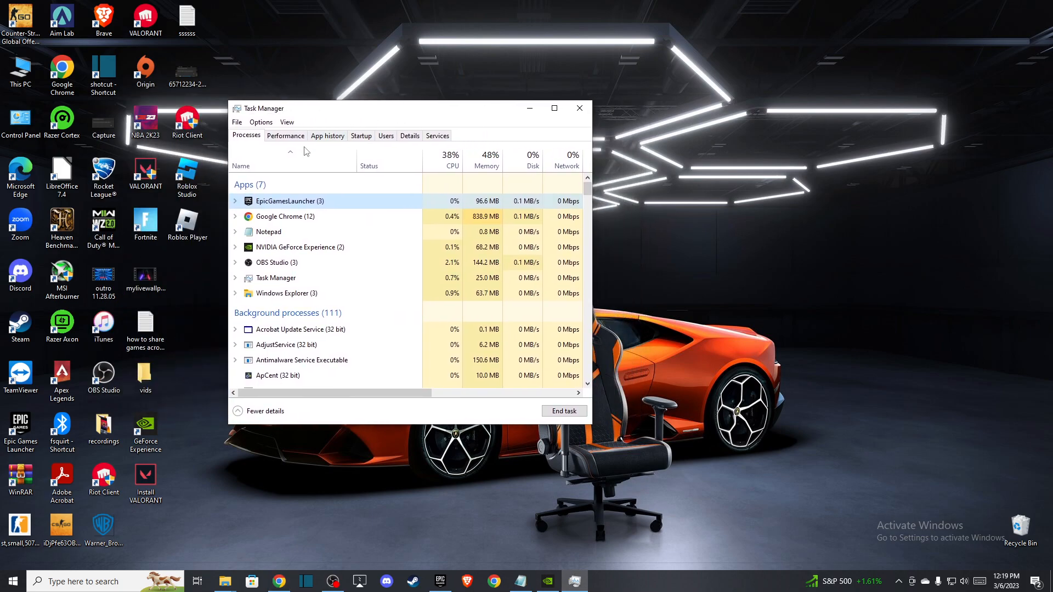
End the EpicGamesLauncher task, then close Task Manager
right_click(285, 201)
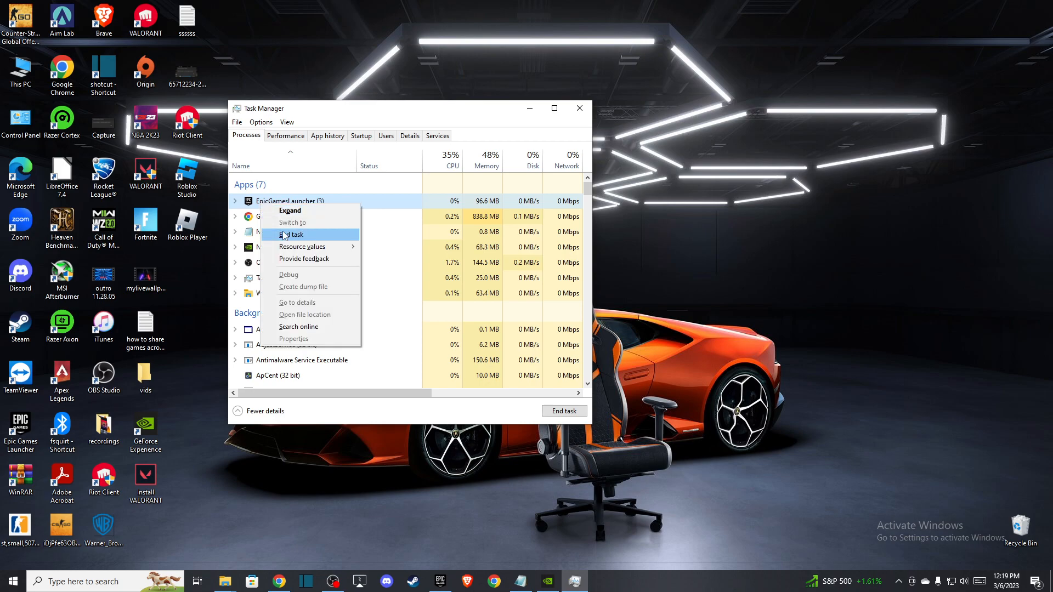
left_click(291, 234)
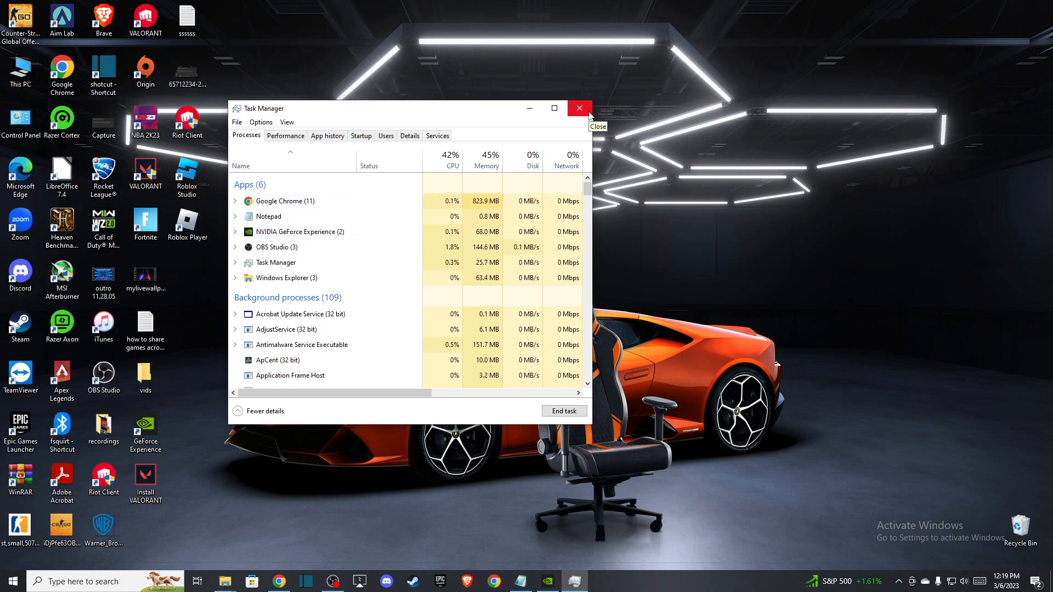
left_click(579, 108)
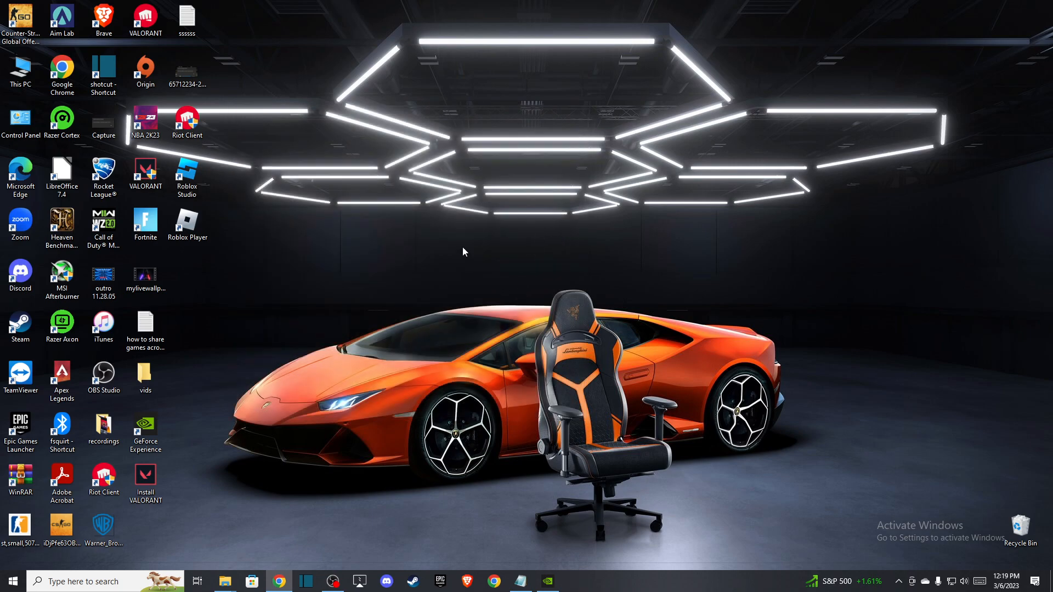
Browse from This PC to C:\Program Files\Epic Games\Fortnite\FortniteGame\Binaries\Win64\EasyAntiCheat
left_click(20, 71)
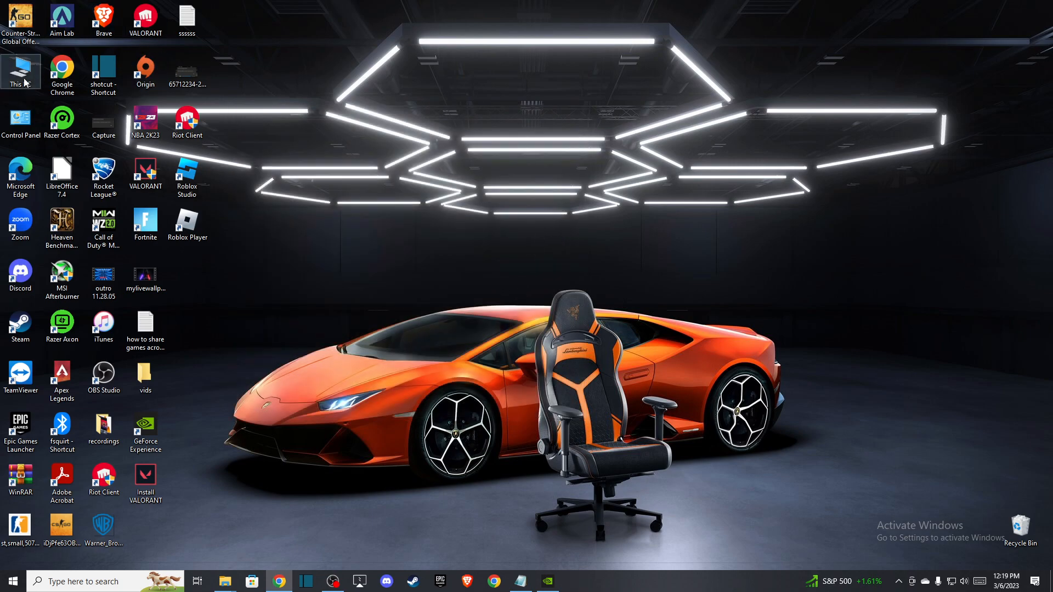
double_click(20, 70)
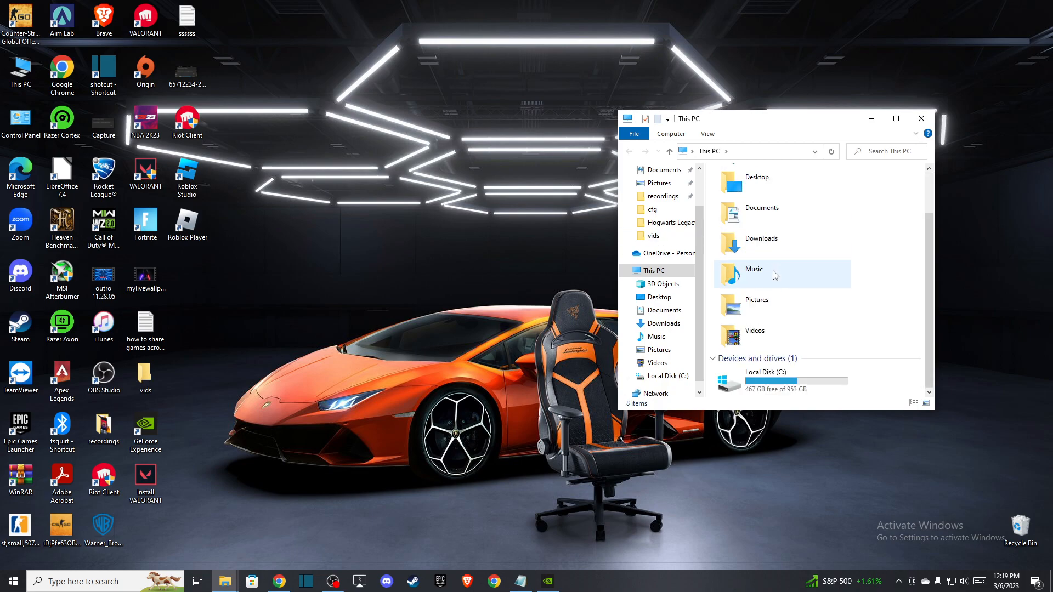
double_click(667, 376)
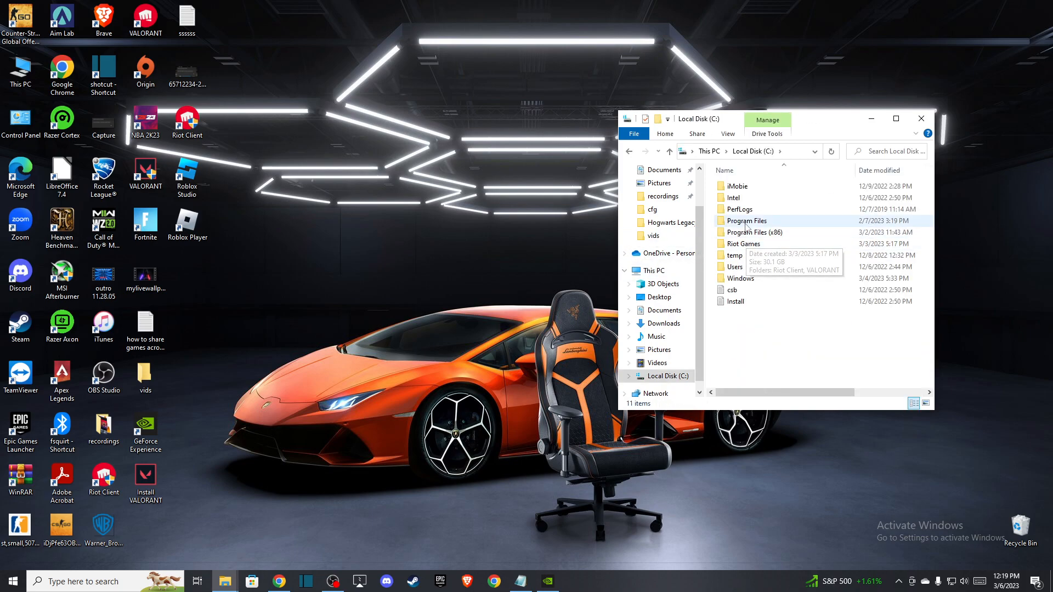
double_click(746, 220)
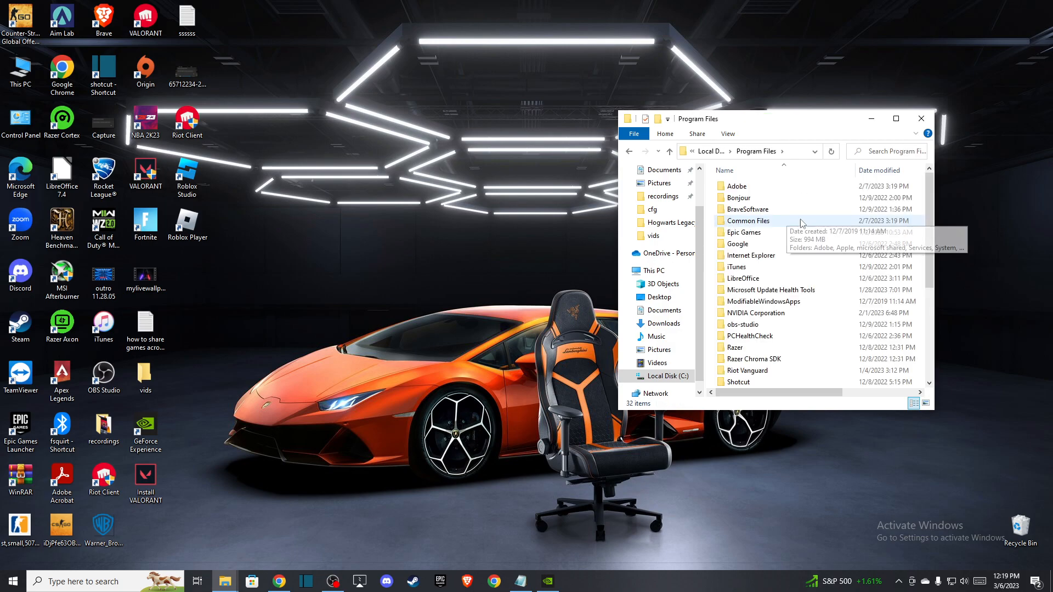
double_click(742, 232)
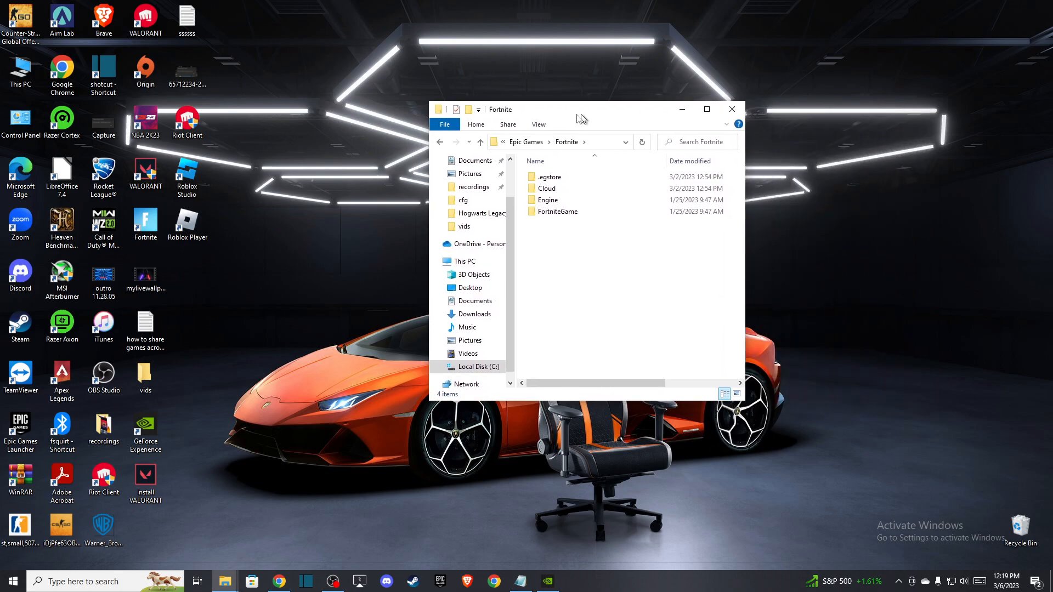
double_click(557, 211)
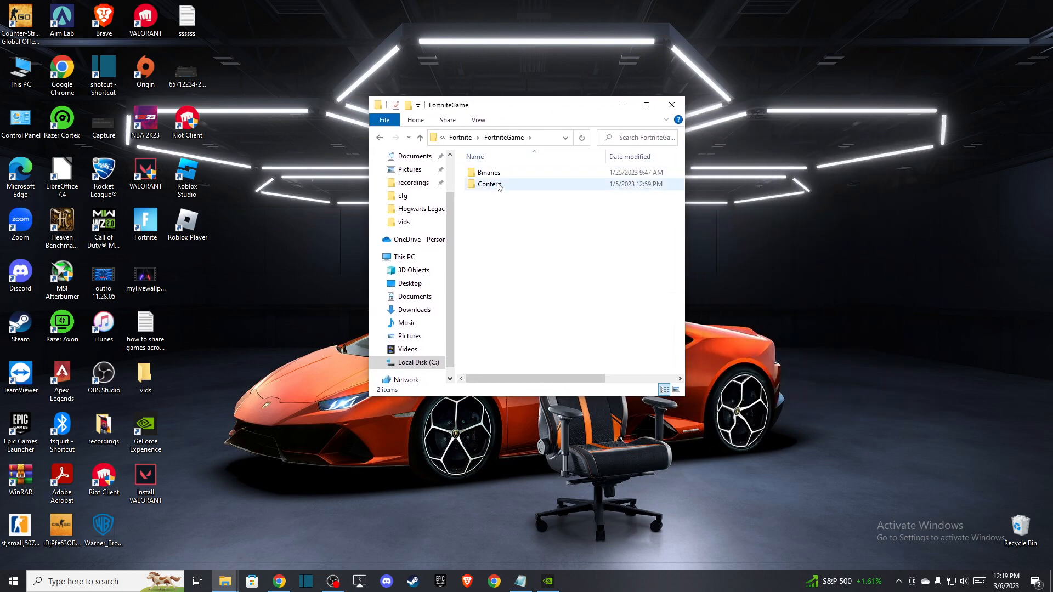
double_click(489, 173)
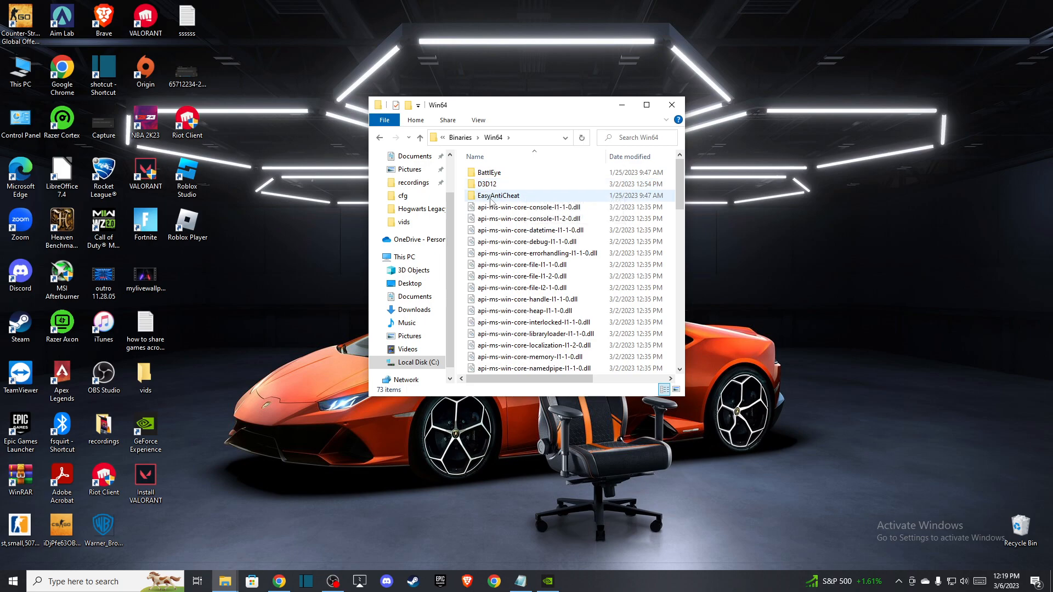
double_click(498, 195)
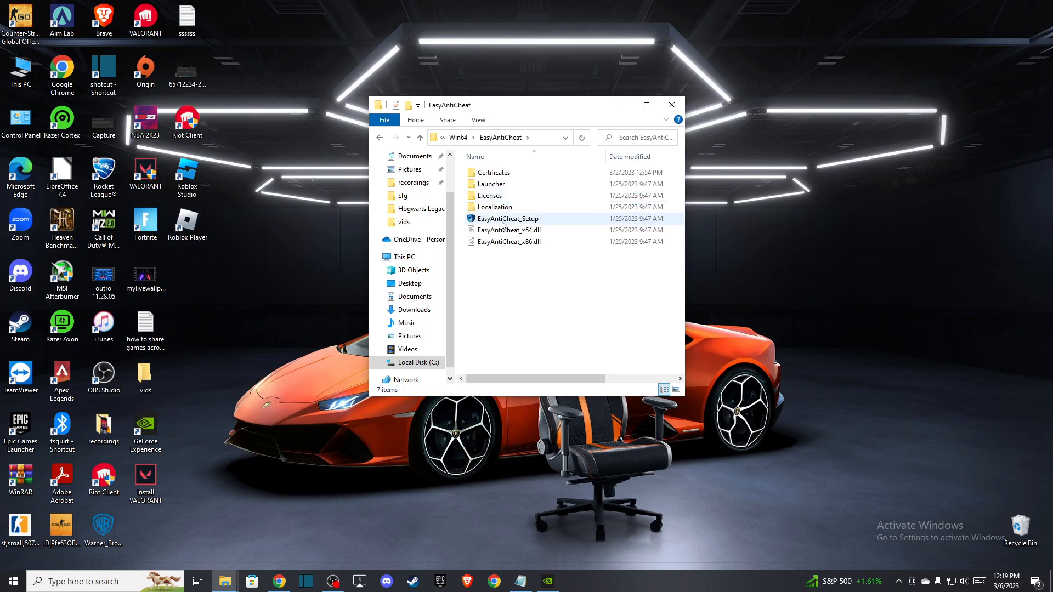
Select EasyAntiCheat_Setup, then bring up the EasyAntiCheat folder's context menu in Win64
left_click(508, 218)
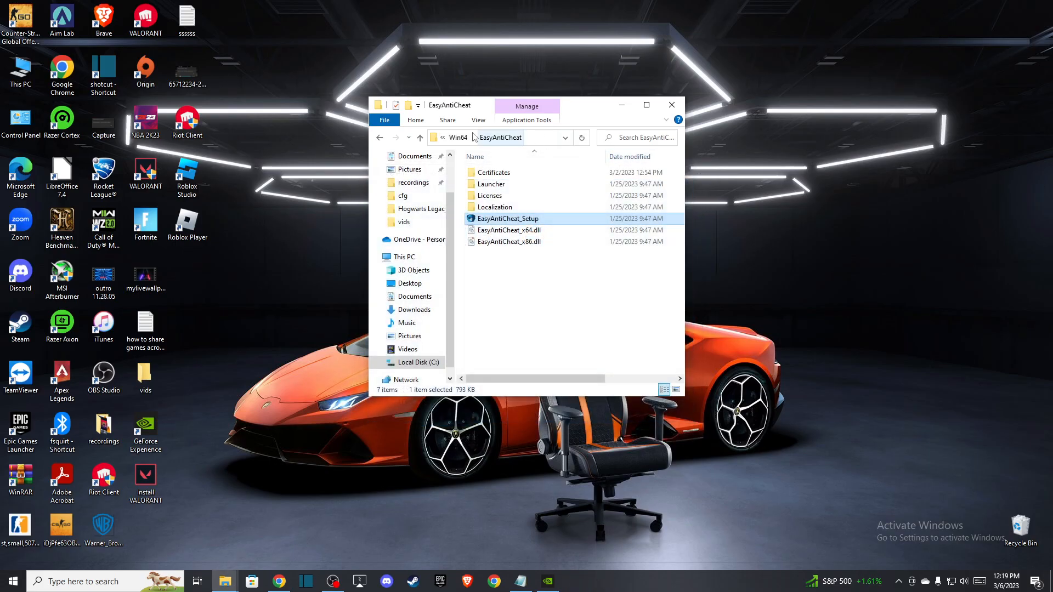
right_click(497, 195)
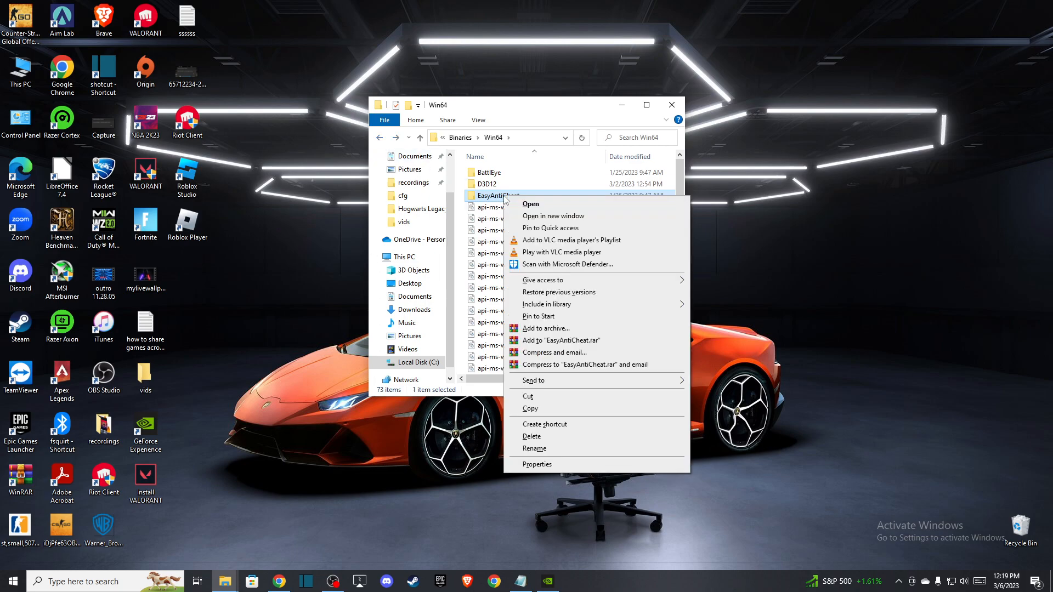
mouse_move(532, 441)
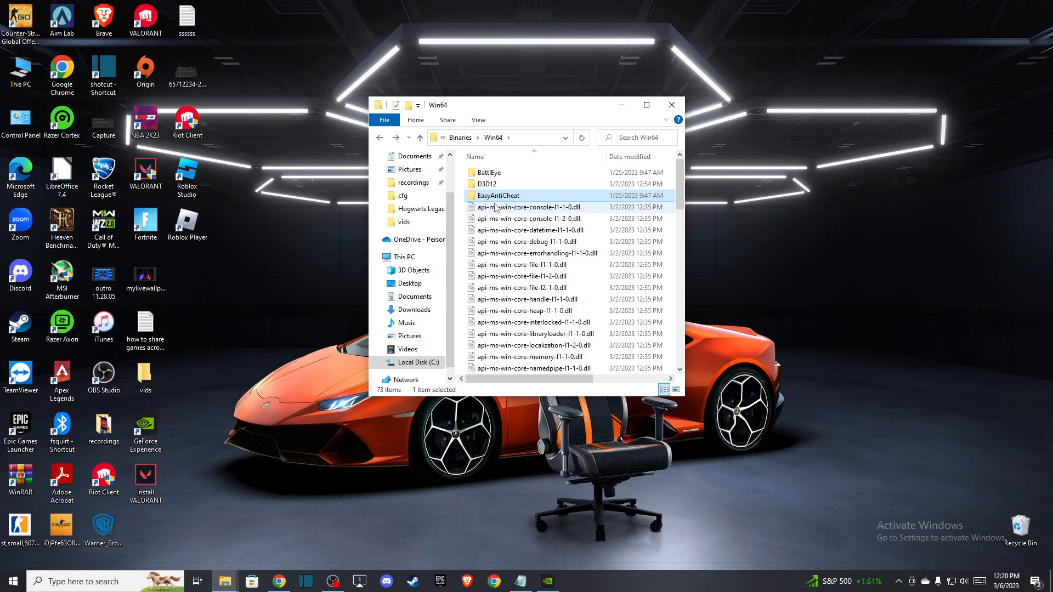
Select the FortniteClient-Win64-Shipping files and FortniteLauncher, and open their context menu
scroll("down", 3)
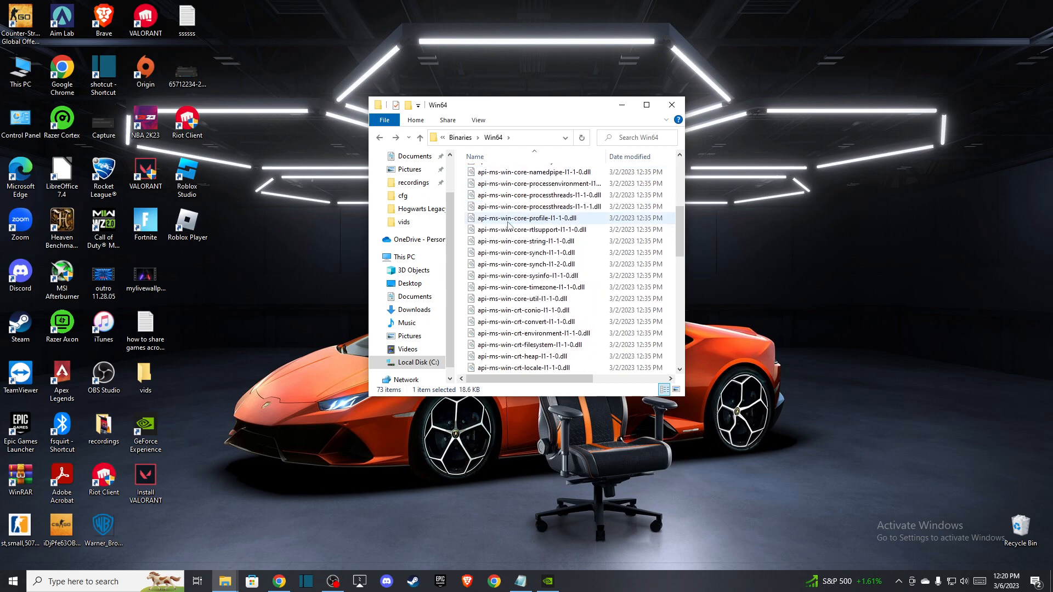
scroll("down", 3)
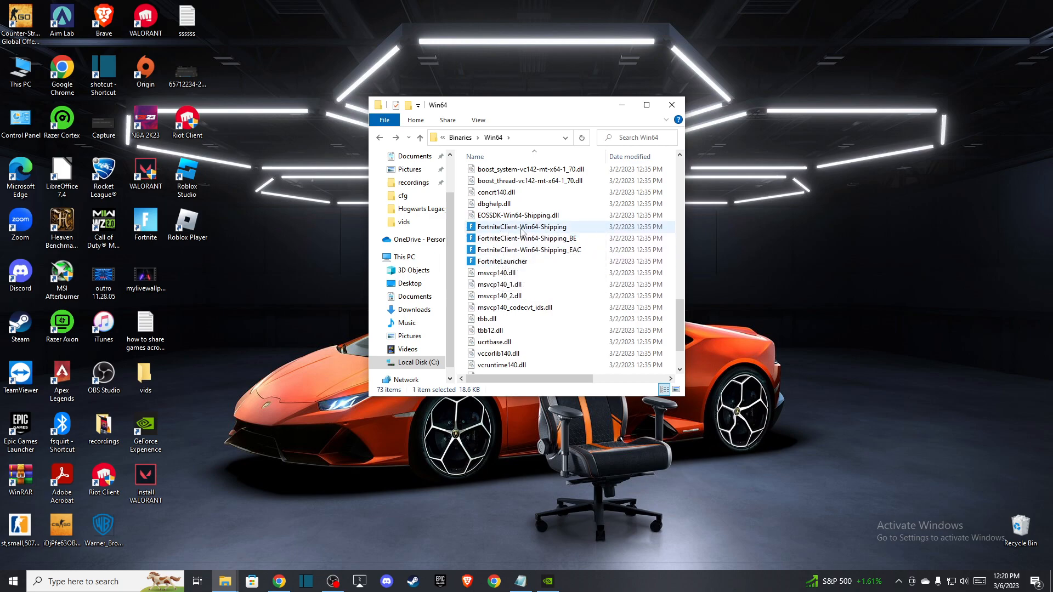
mouse_move(523, 238)
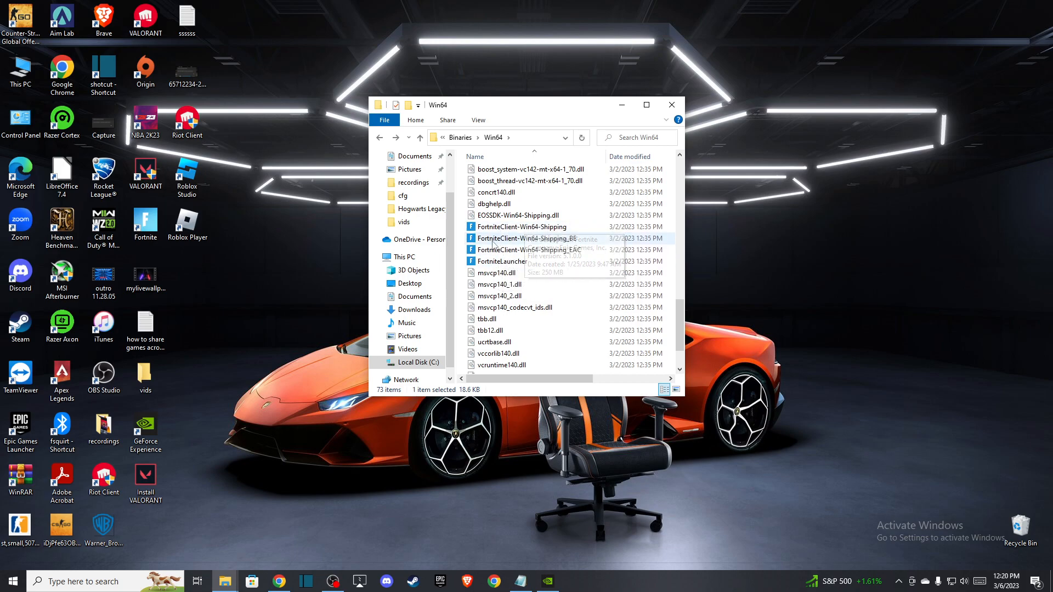
left_click(501, 261)
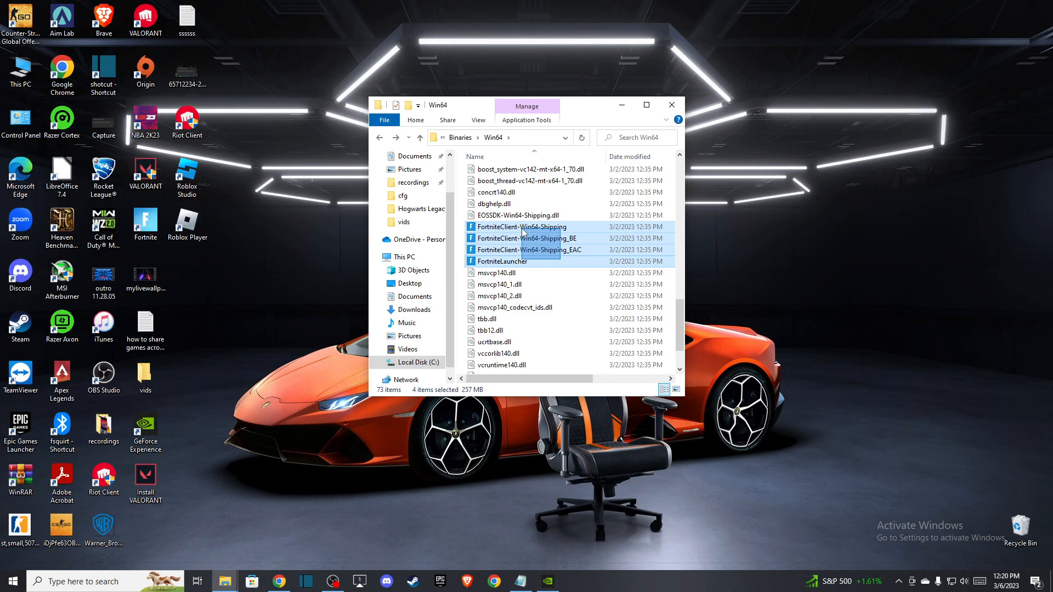
mouse_move(494, 229)
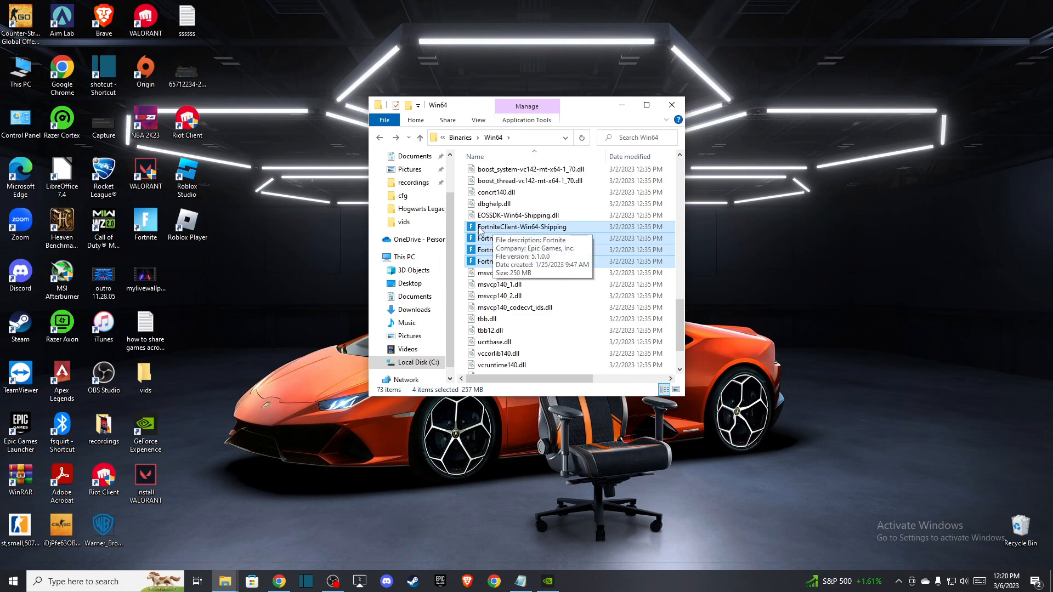
mouse_move(500, 229)
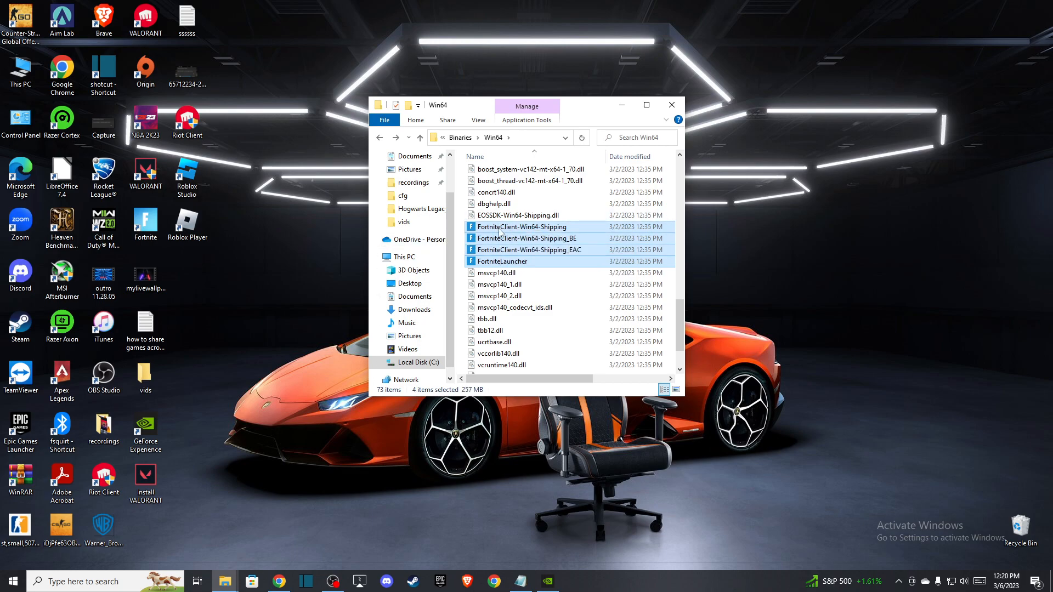
right_click(522, 226)
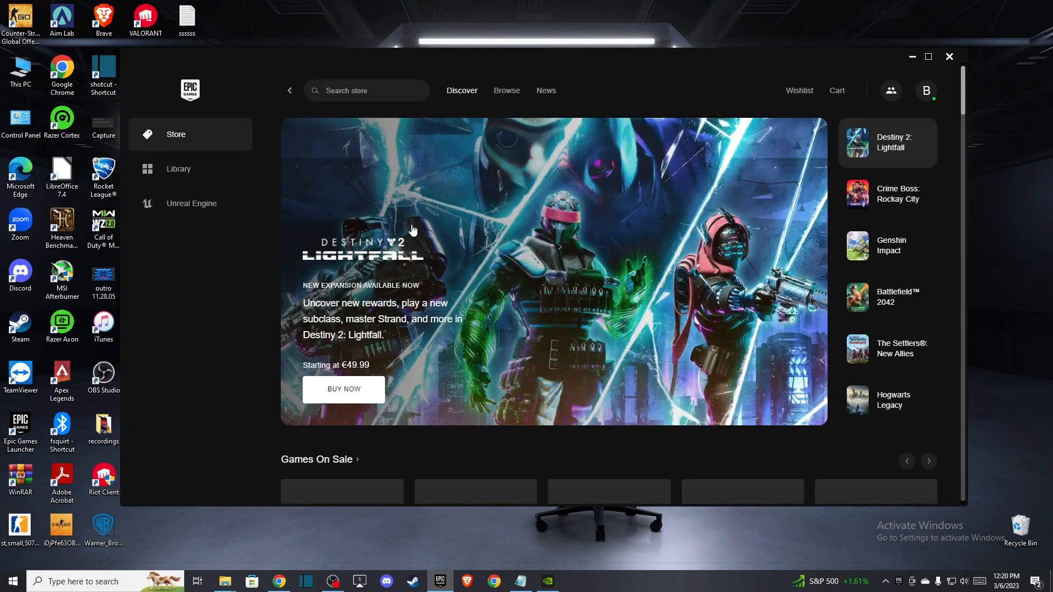
Go to the Library and bring up the Fortnite tile's context menu
left_click(178, 169)
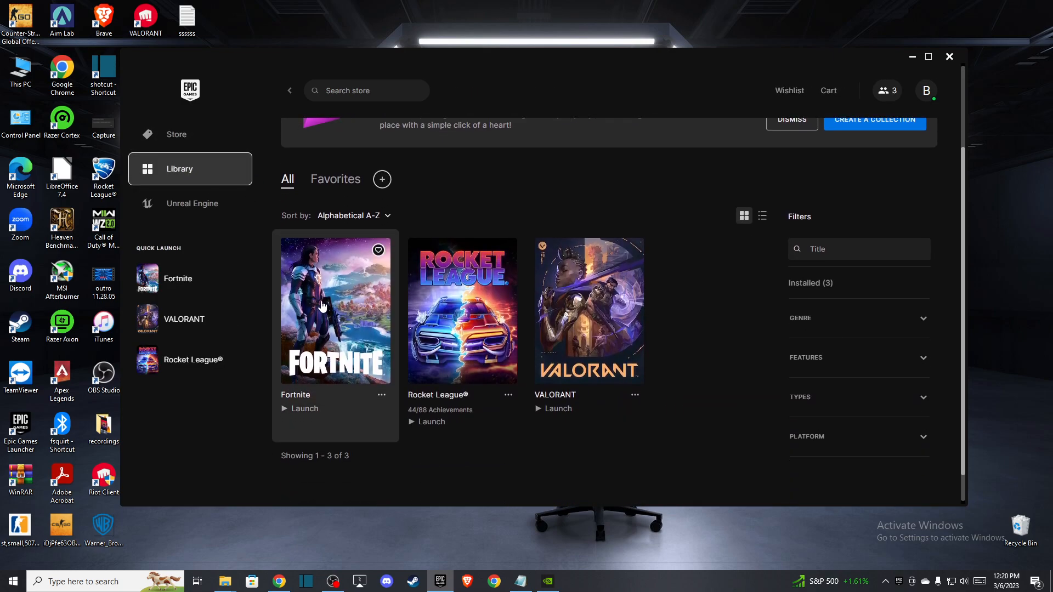
right_click(324, 307)
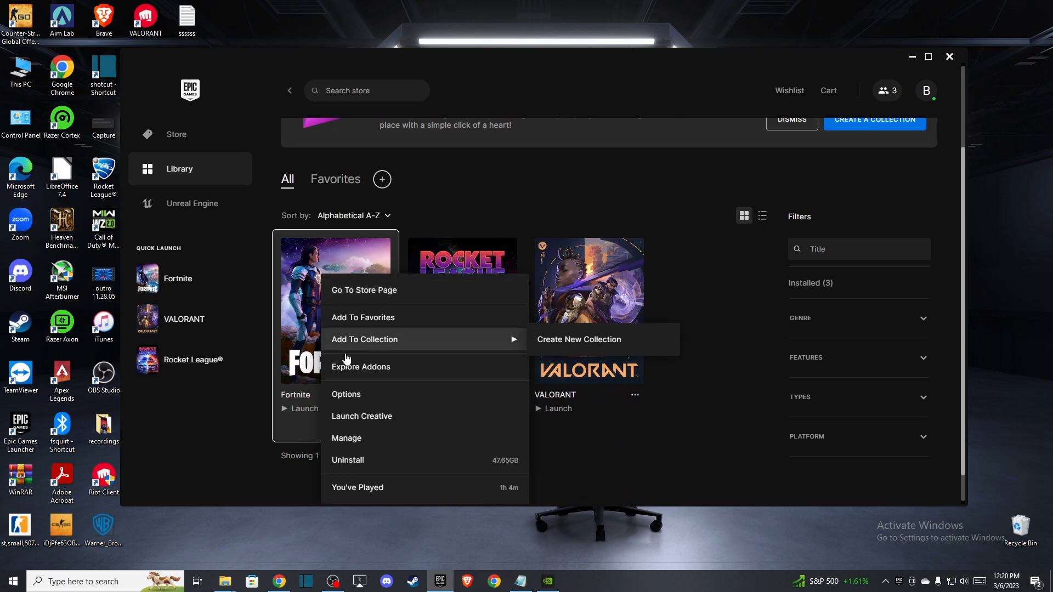
mouse_move(356, 438)
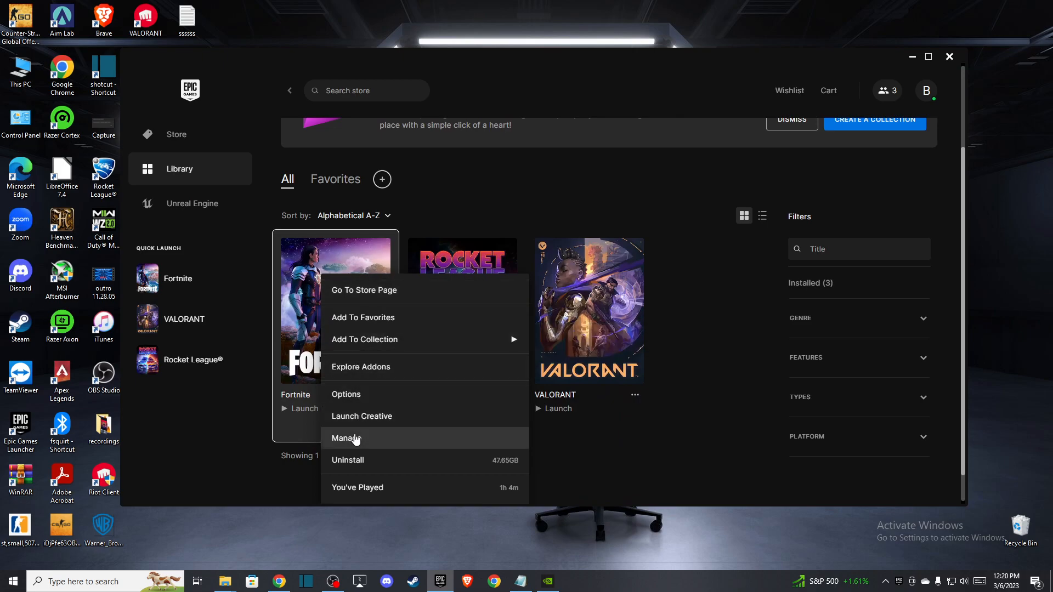
Choose Manage for Fortnite to show Verify Files and installation options
left_click(346, 438)
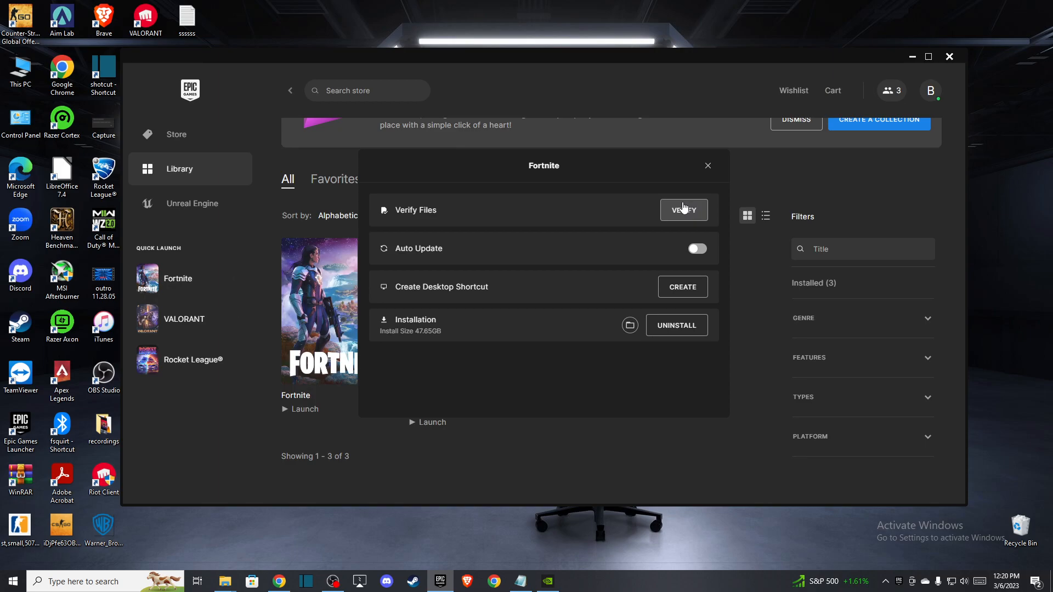
mouse_move(537, 248)
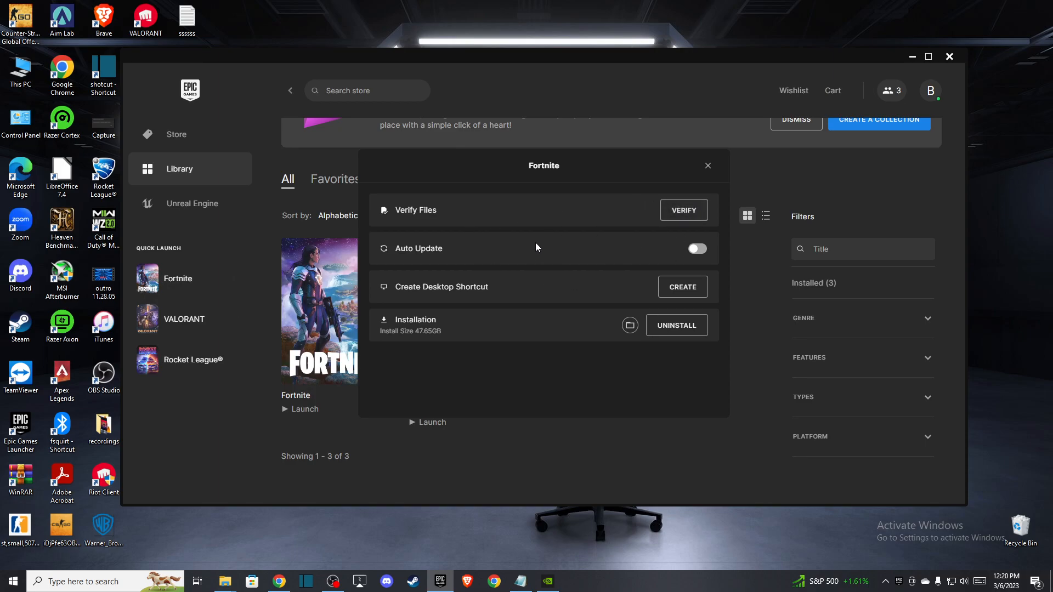
mouse_move(431, 342)
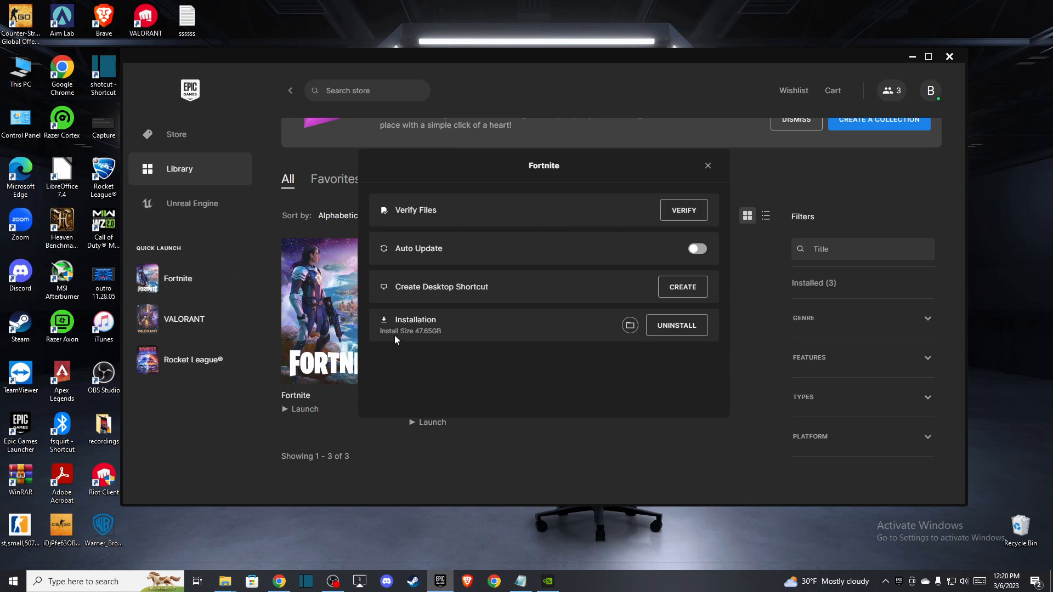
mouse_move(630, 325)
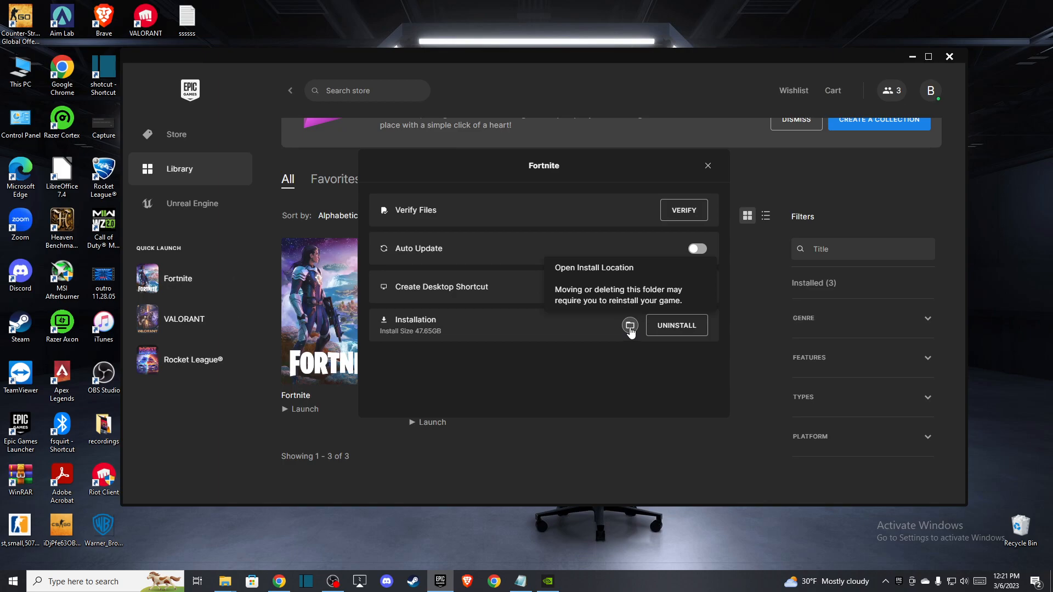
Open Fortnite's install location from the launcher and go to FortniteGame's Win64 folder
left_click(630, 325)
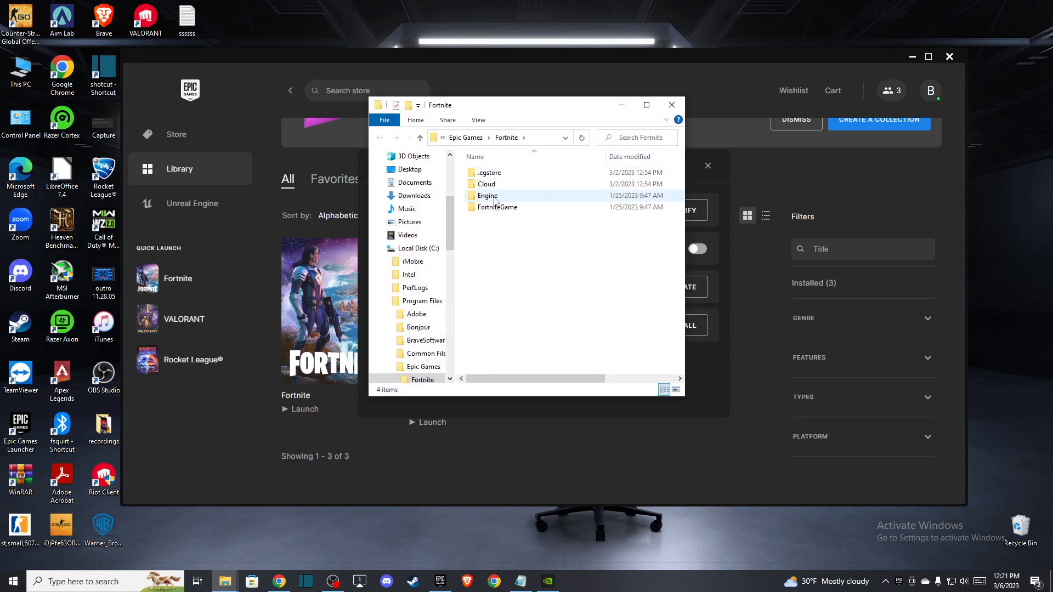
double_click(497, 207)
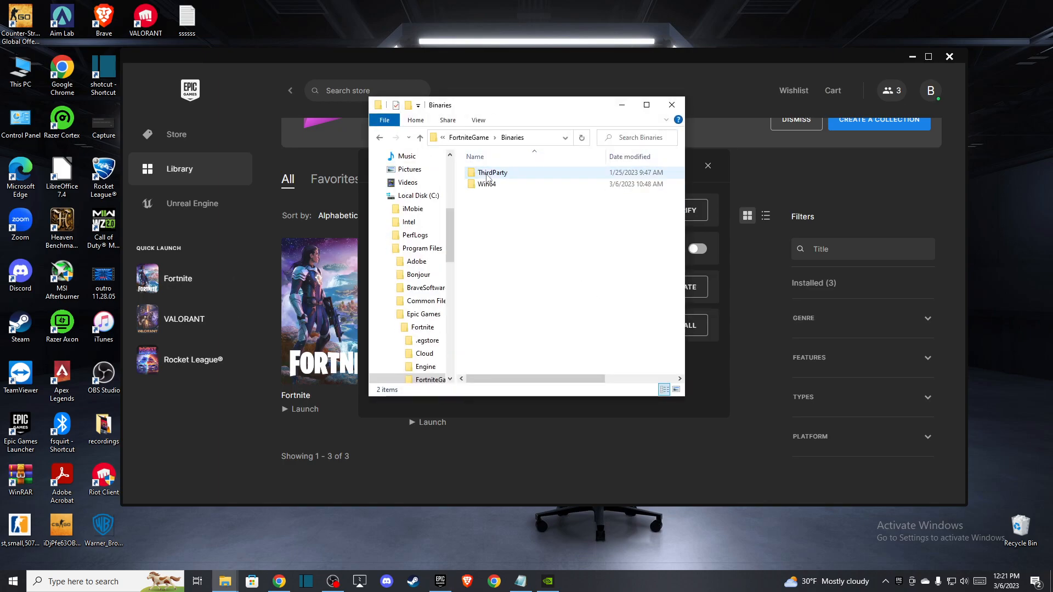
double_click(487, 184)
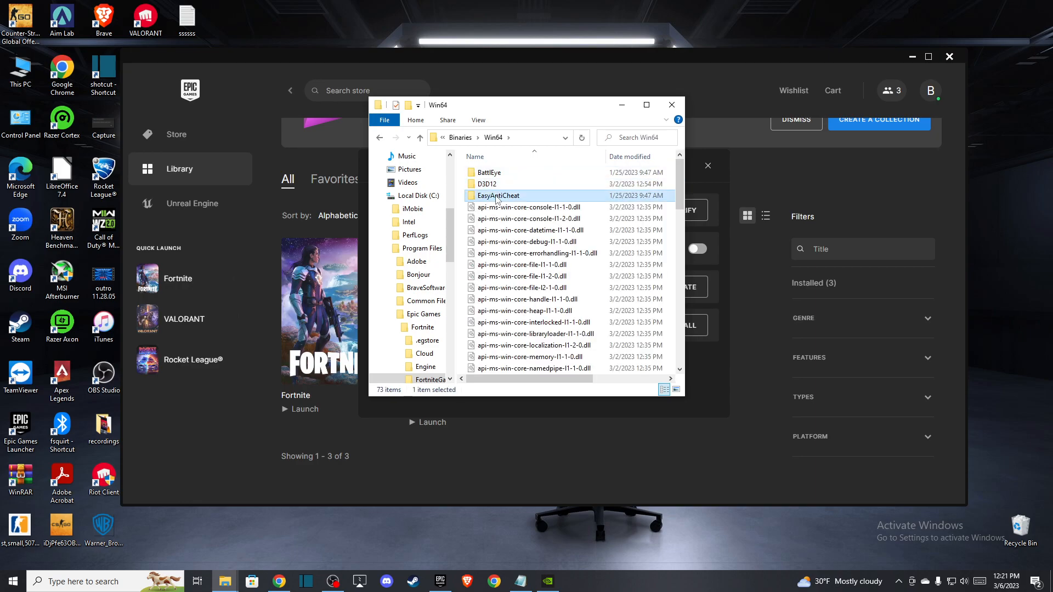